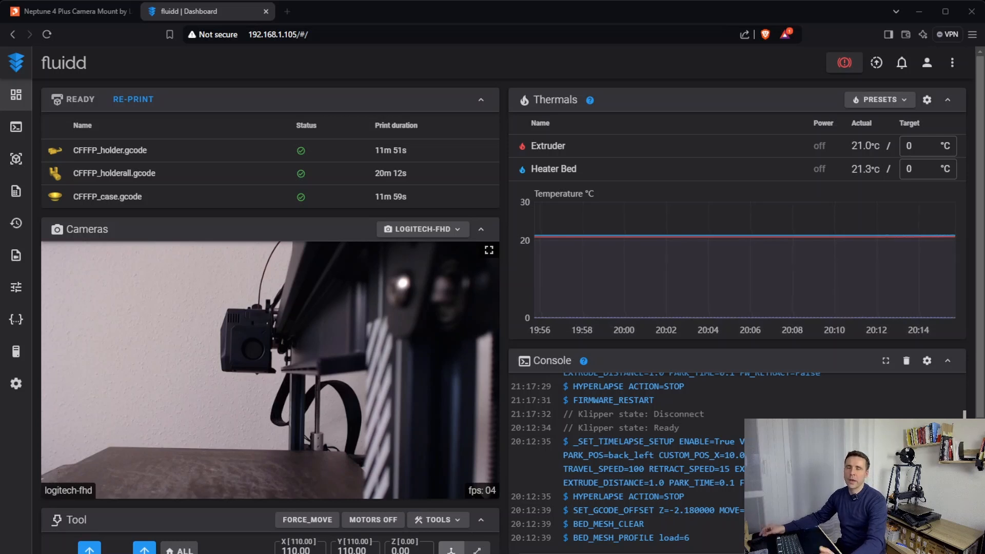
# Step: Navigate the browser to the printer's Fluidd web address
pyautogui.click(132, 98)
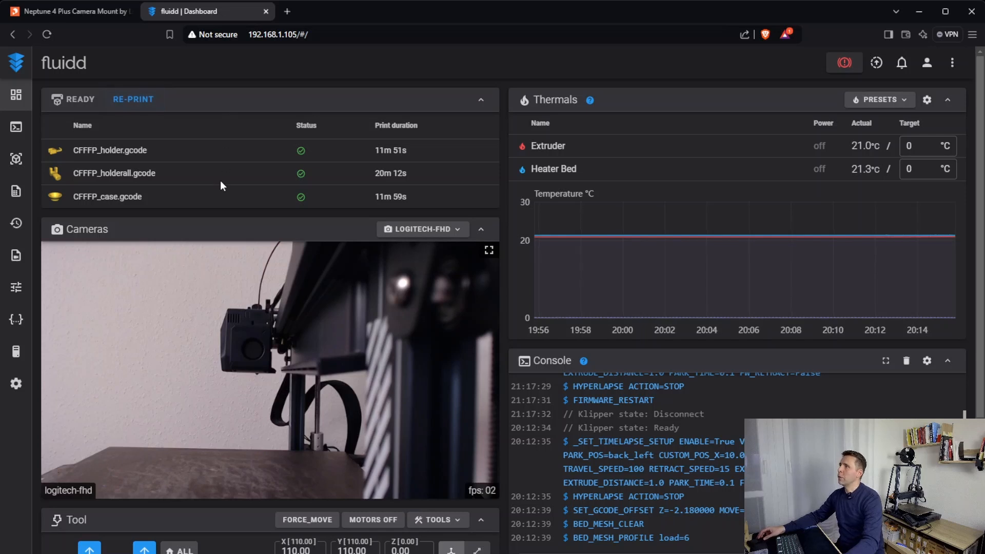
pyautogui.click(320, 35)
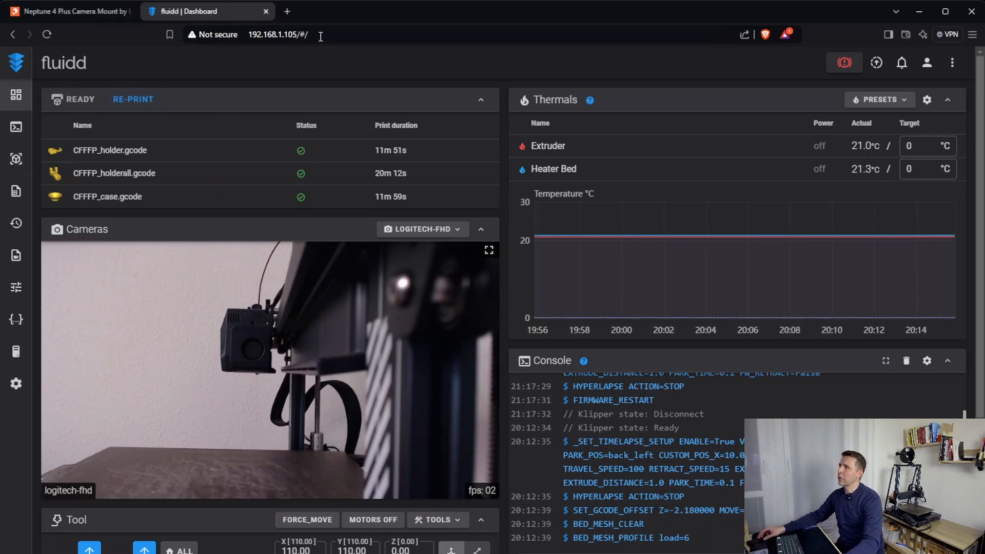
pyautogui.click(278, 34)
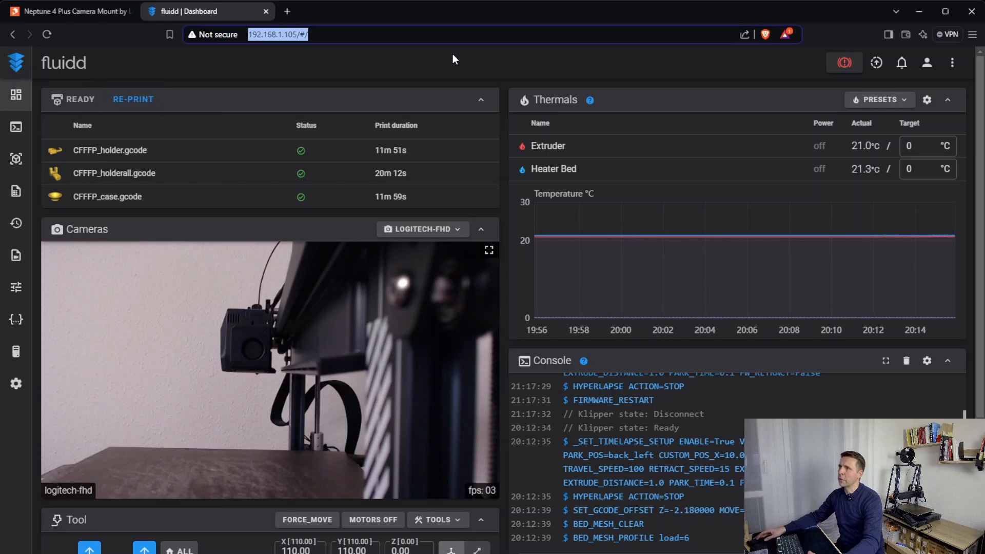
pyautogui.moveTo(321, 326)
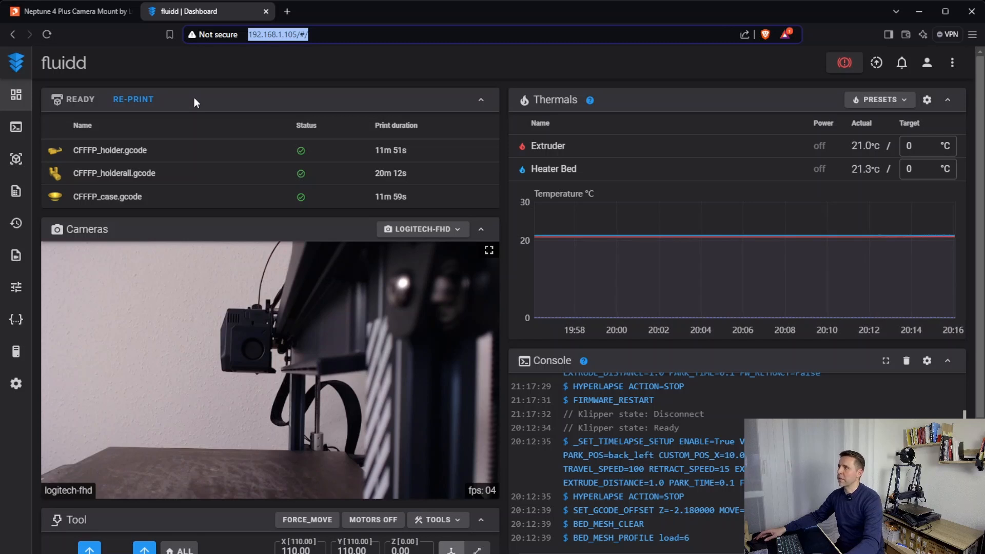
pyautogui.moveTo(15, 382)
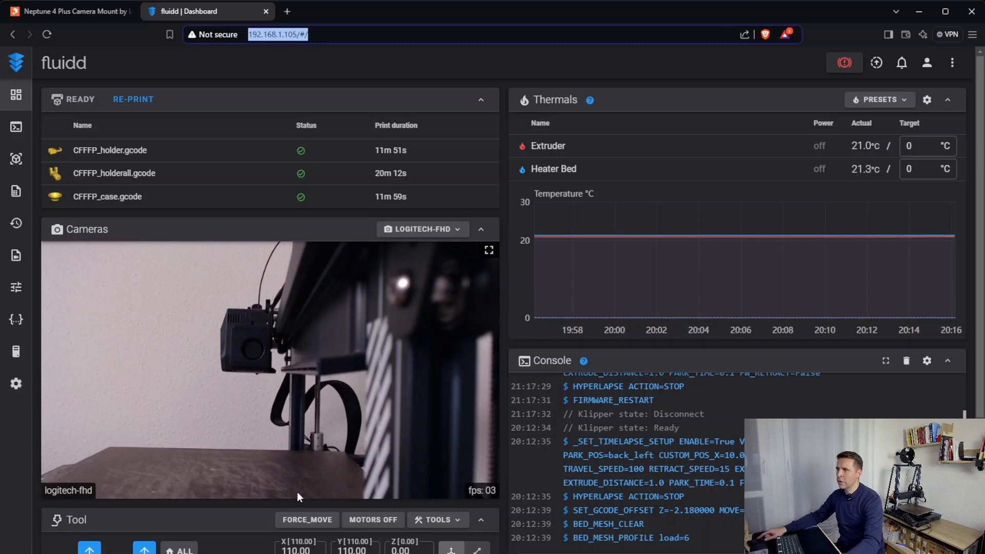
# Step: Go to Settings › Cameras, listing 4k-creative, logi-smartcam and logitech-fhd
pyautogui.click(15, 383)
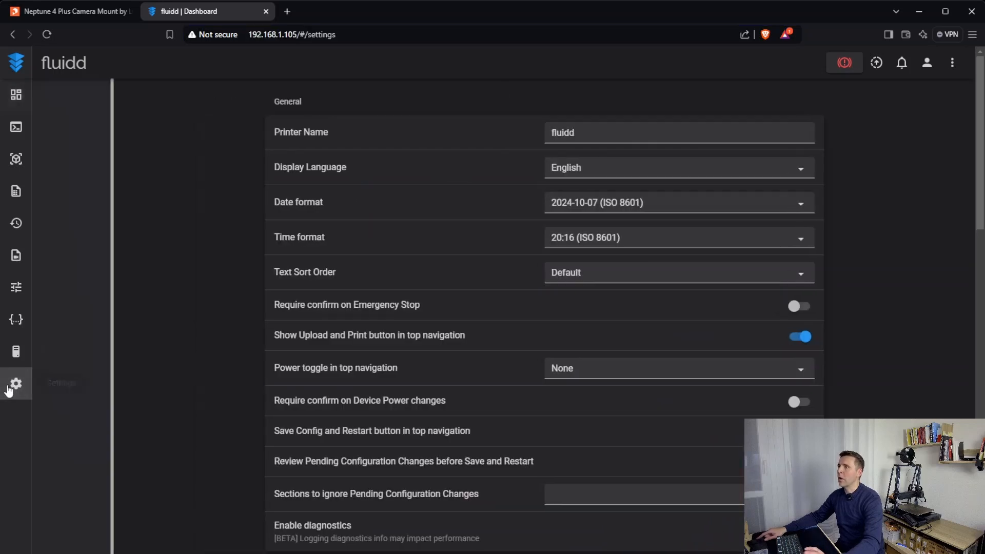
pyautogui.click(16, 383)
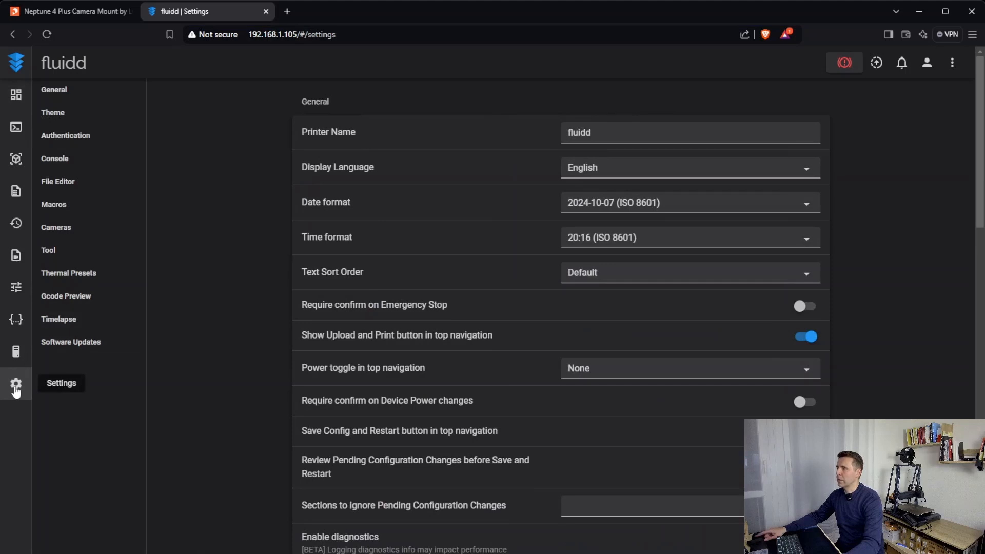
pyautogui.moveTo(56, 227)
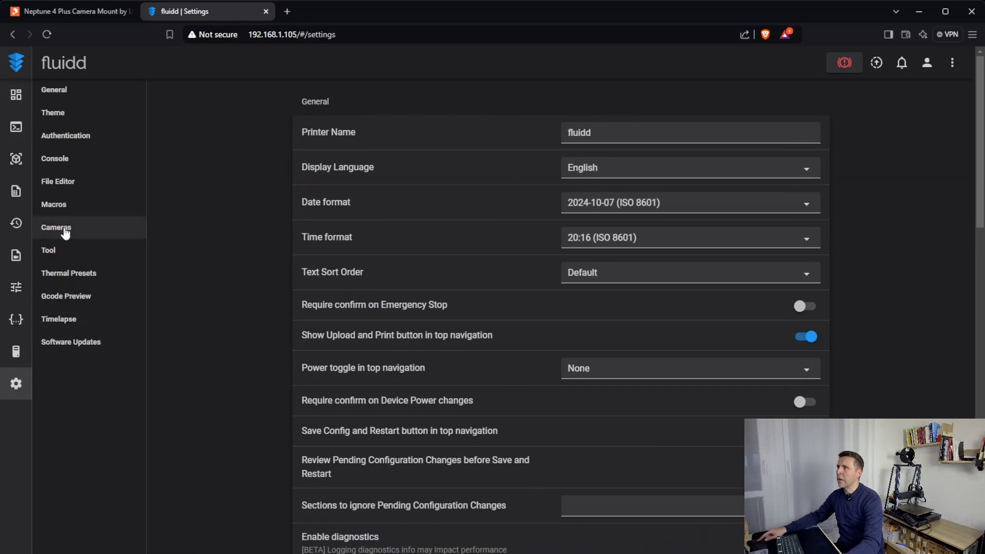
pyautogui.click(55, 227)
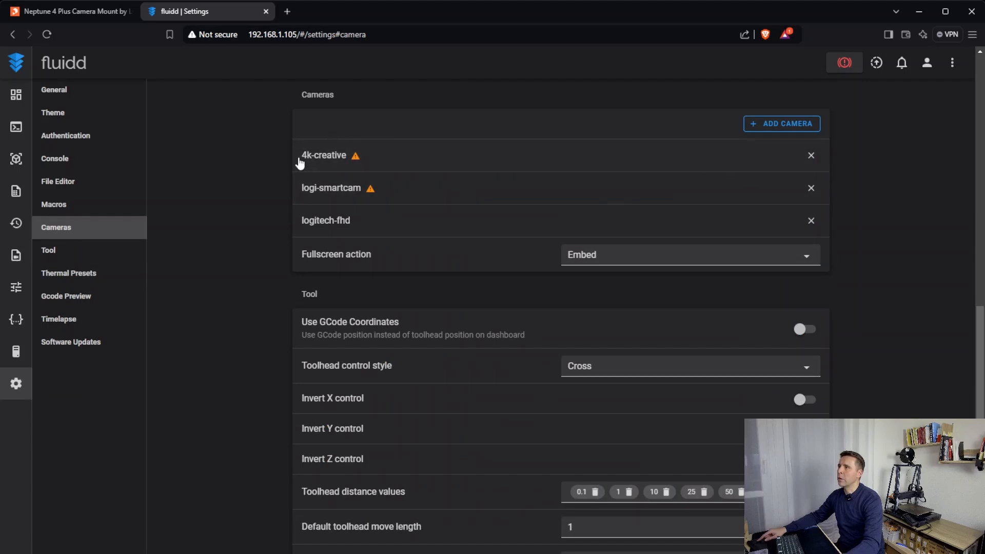
pyautogui.moveTo(349, 212)
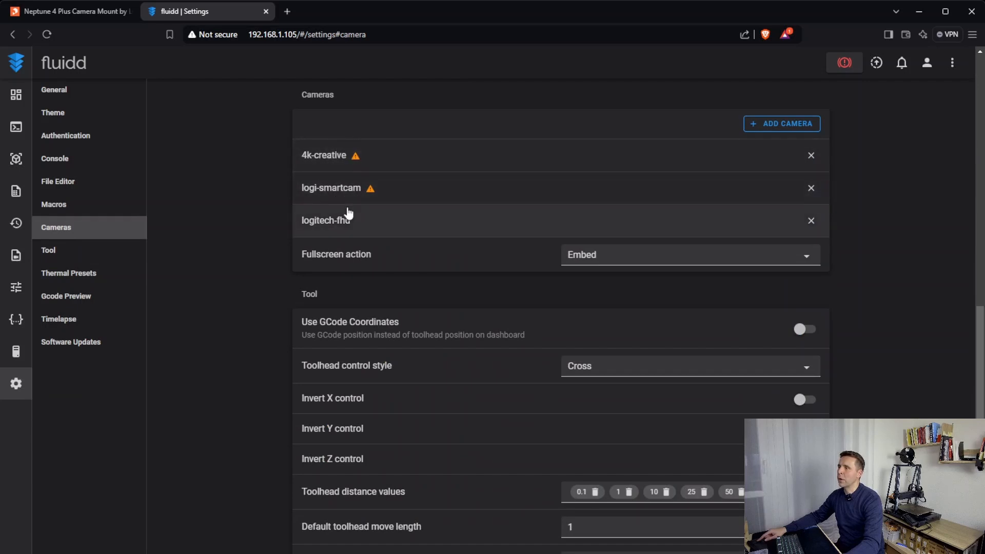
pyautogui.moveTo(520, 189)
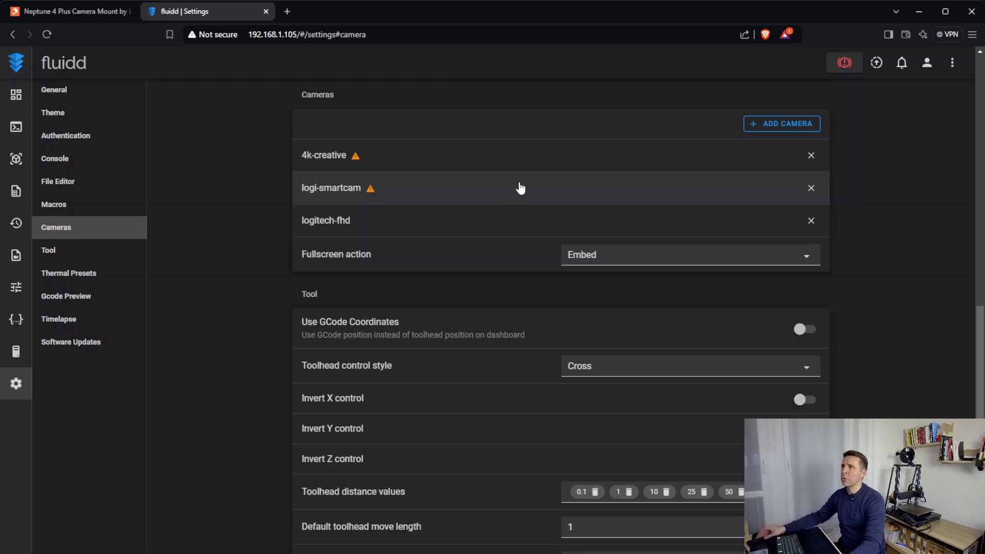
pyautogui.moveTo(321, 167)
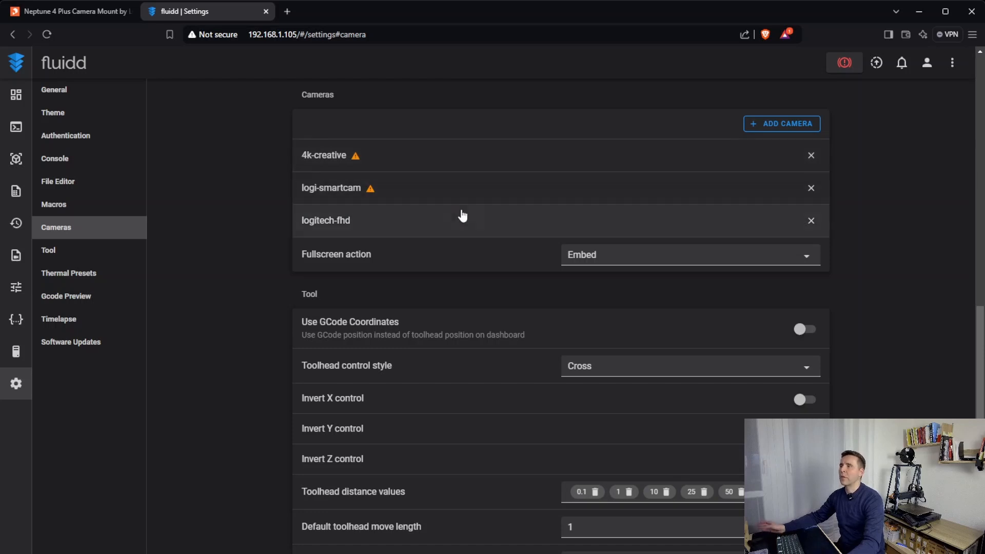
pyautogui.moveTo(416, 218)
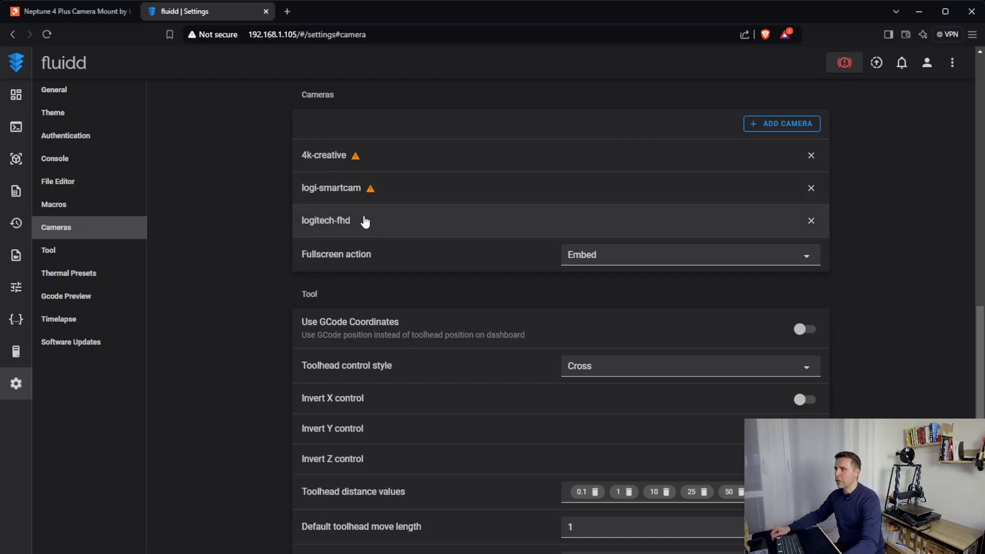
# Step: Set the logitech-fhd camera's Rotate by to 180° (MJPEG Adaptive, 15 FPS)
pyautogui.click(325, 221)
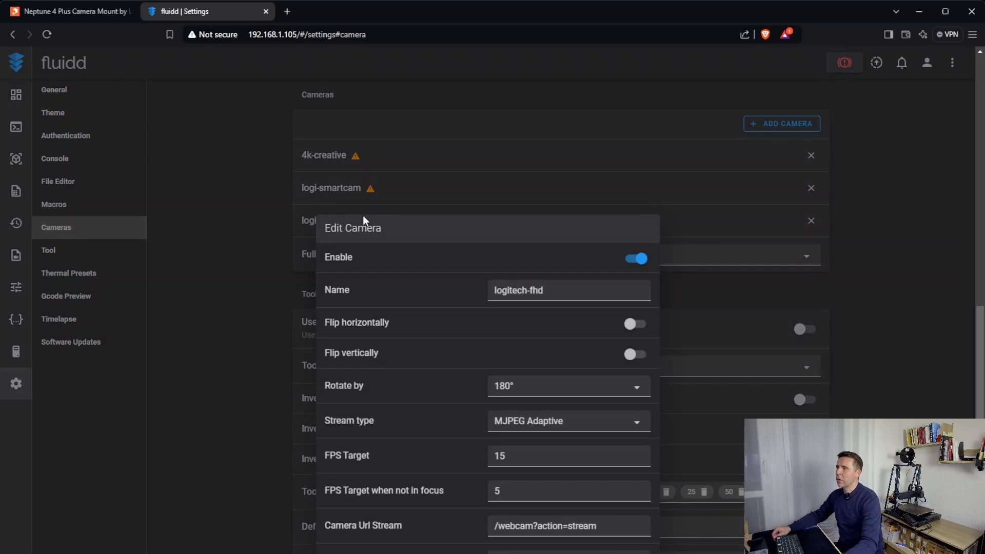
pyautogui.moveTo(419, 387)
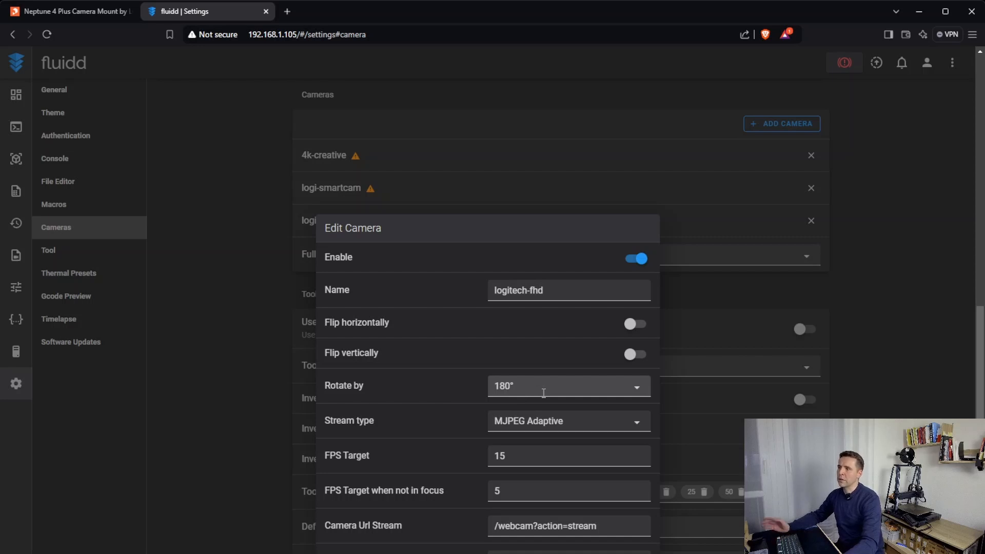
pyautogui.moveTo(547, 386)
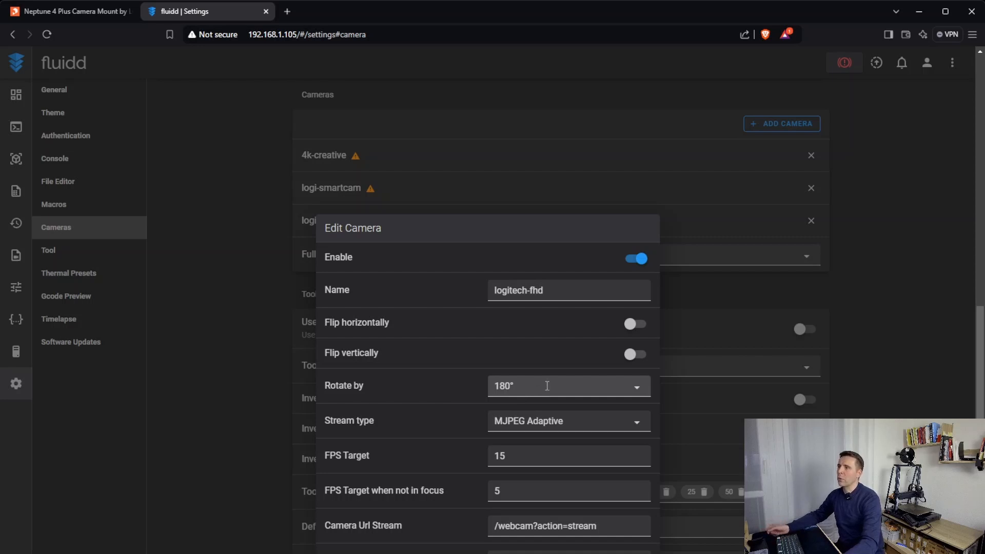
pyautogui.click(567, 385)
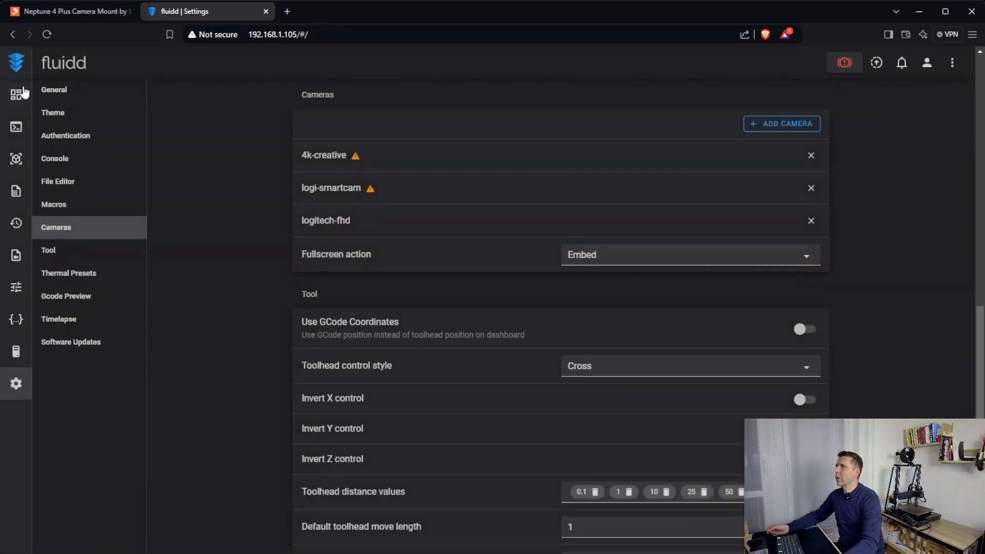
# Step: Return to the dashboard, where the logitech-fhd feed now shows upright
pyautogui.click(16, 95)
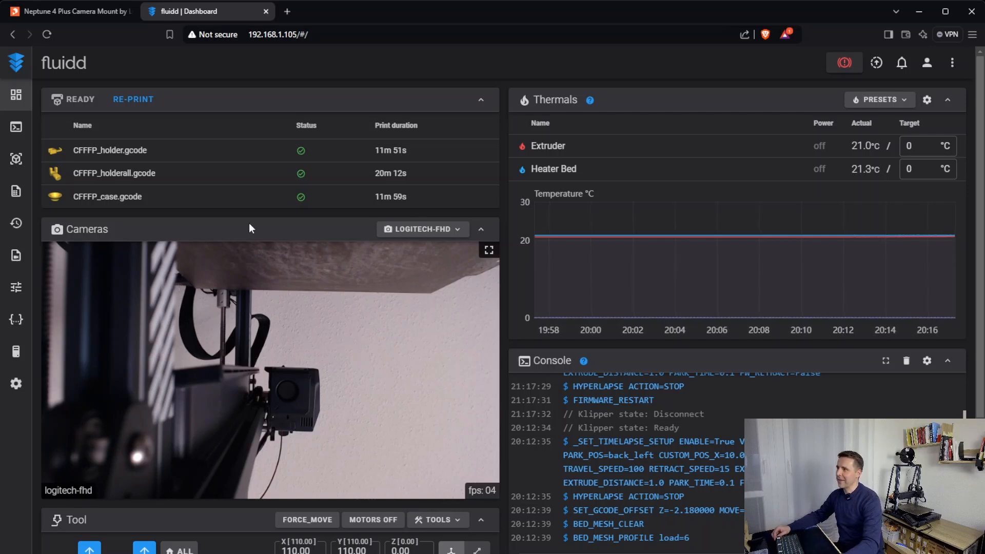
pyautogui.moveTo(16, 383)
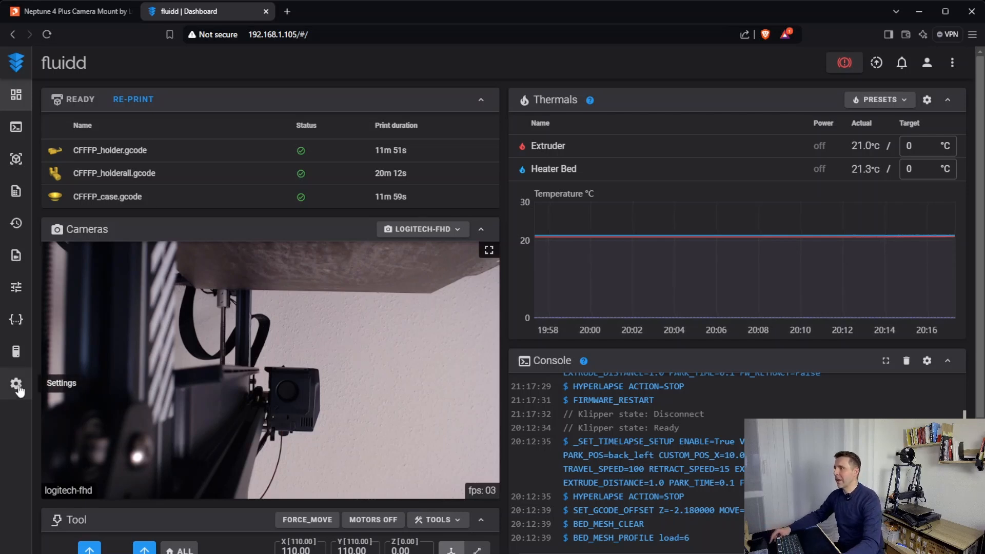
pyautogui.click(16, 383)
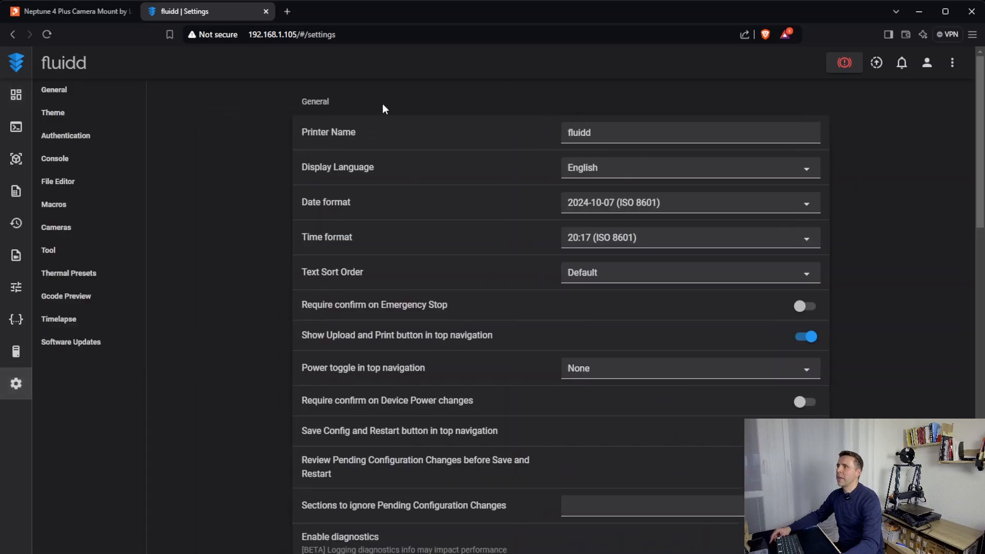
pyautogui.click(55, 227)
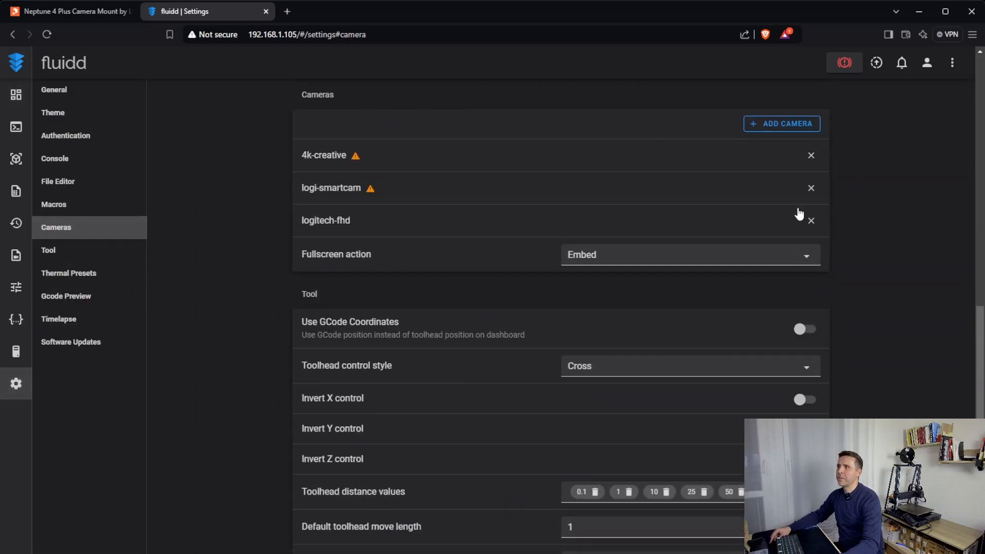
pyautogui.click(325, 219)
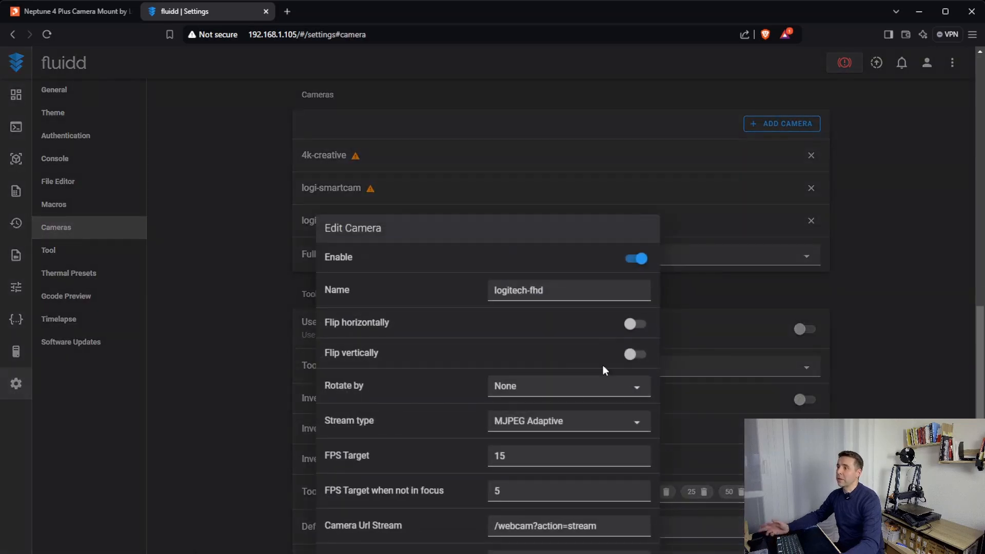
pyautogui.click(567, 385)
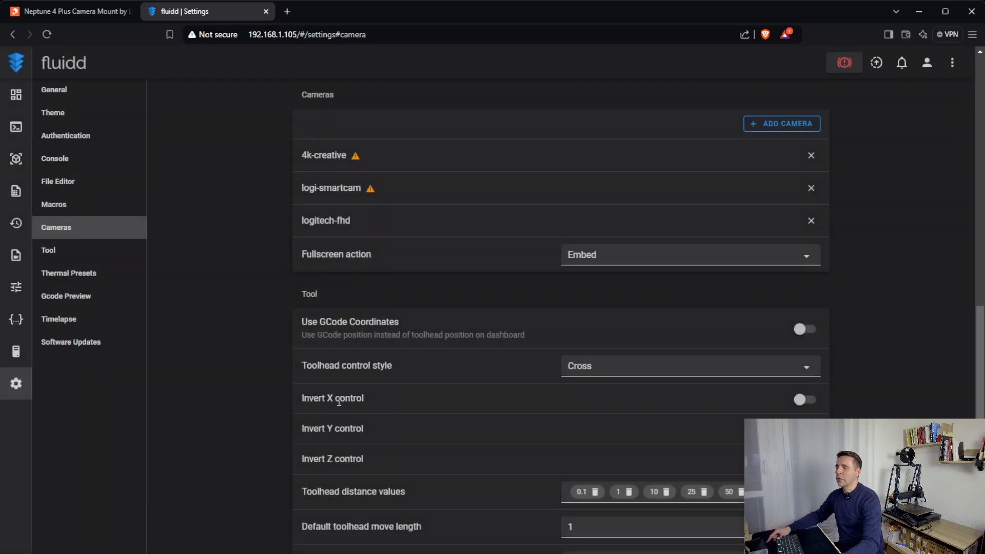
pyautogui.moveTo(156, 354)
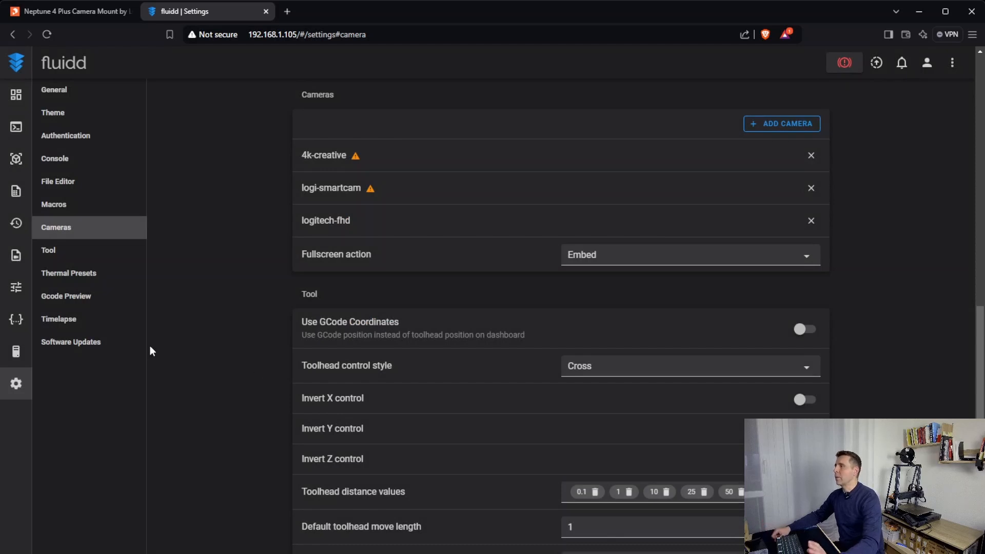
pyautogui.moveTo(57, 323)
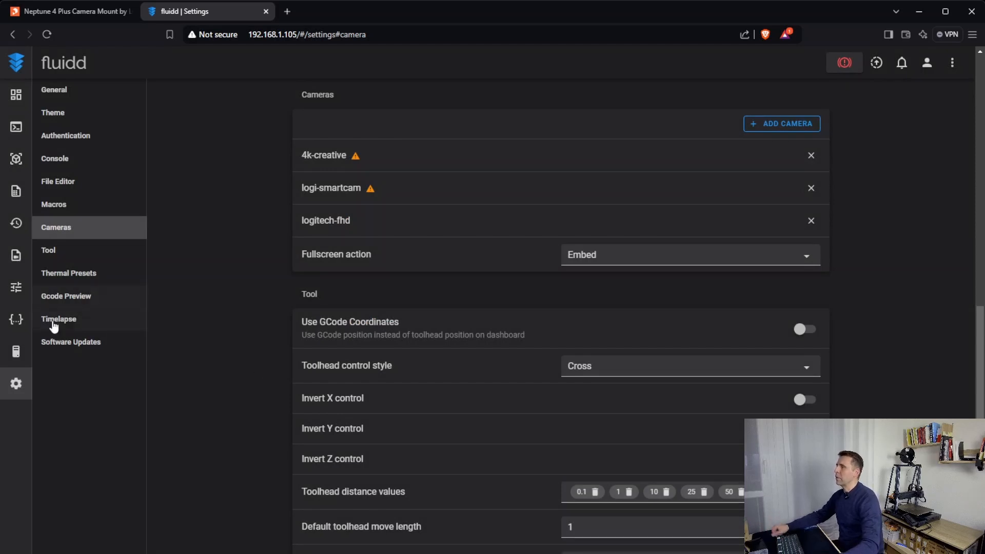
pyautogui.moveTo(80, 326)
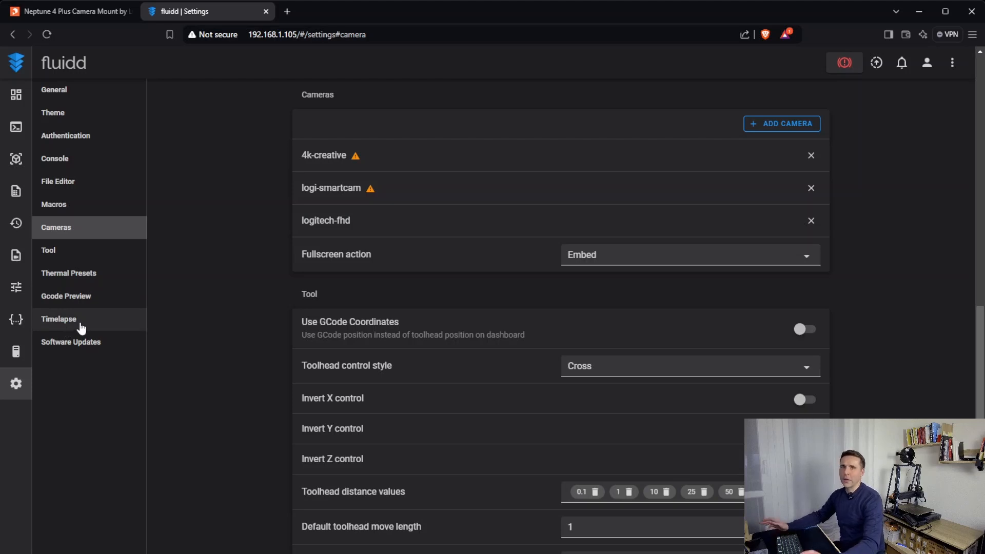
pyautogui.moveTo(106, 326)
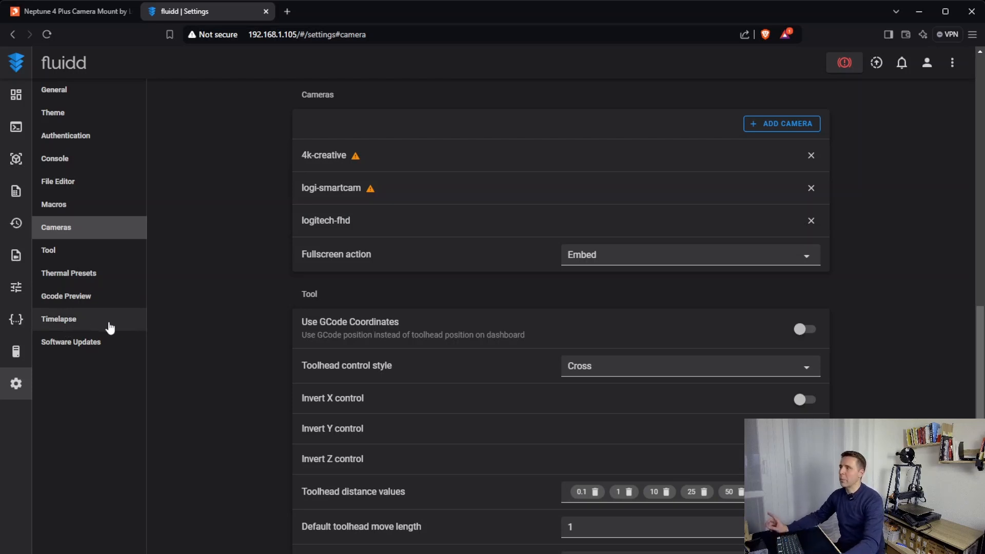
pyautogui.moveTo(79, 323)
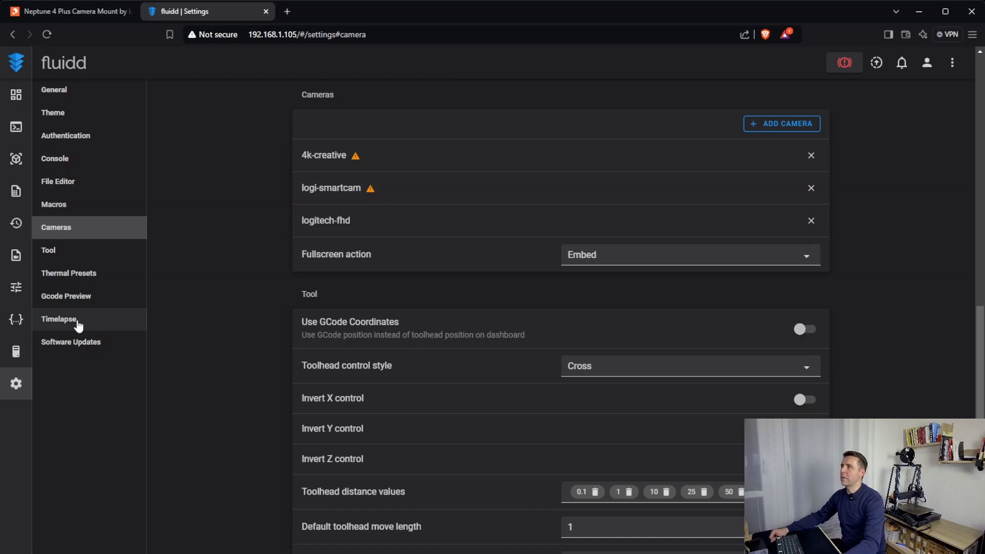
# Step: Show the Timelapse settings: logitech-fhd camera, Hyperlapse mode, 10 s cycle
pyautogui.click(59, 320)
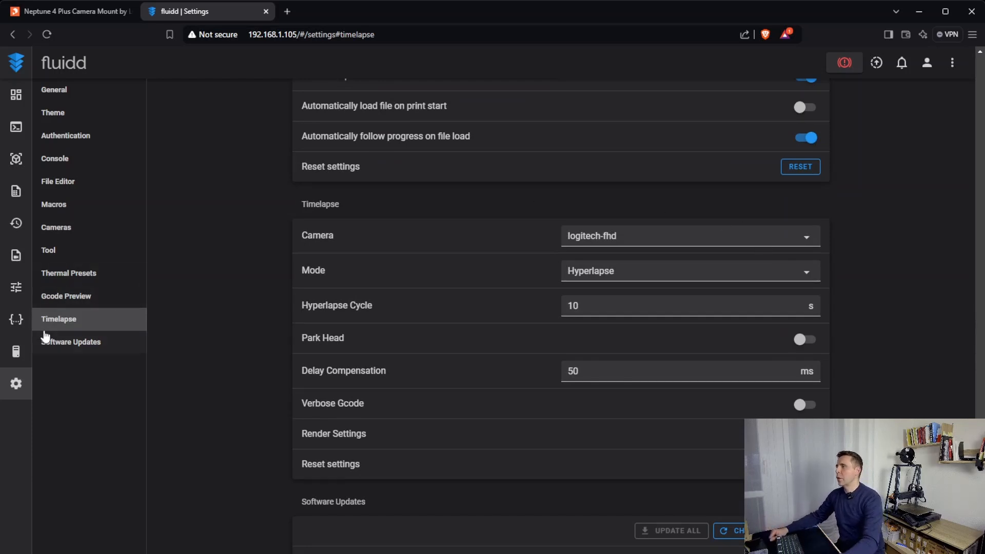
pyautogui.moveTo(262, 301)
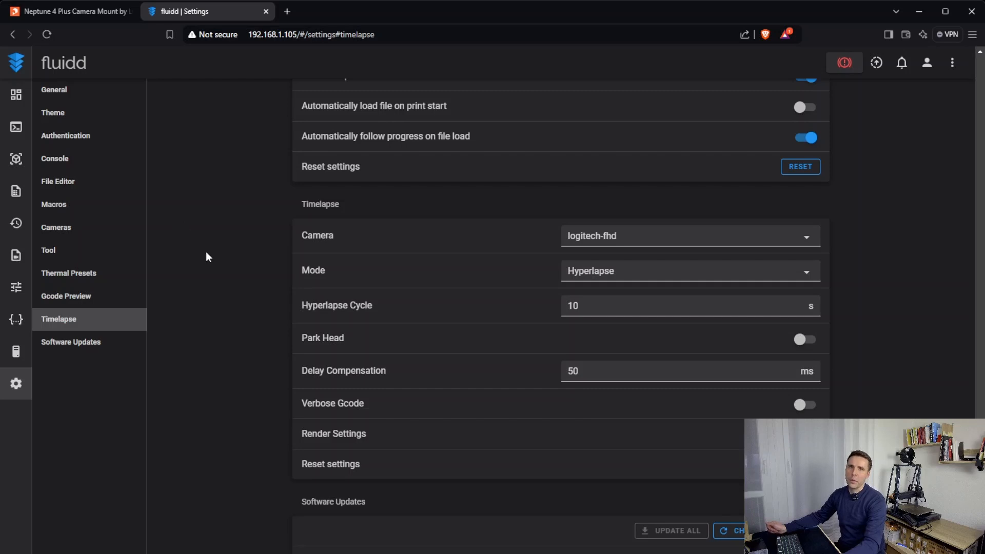
pyautogui.moveTo(60, 325)
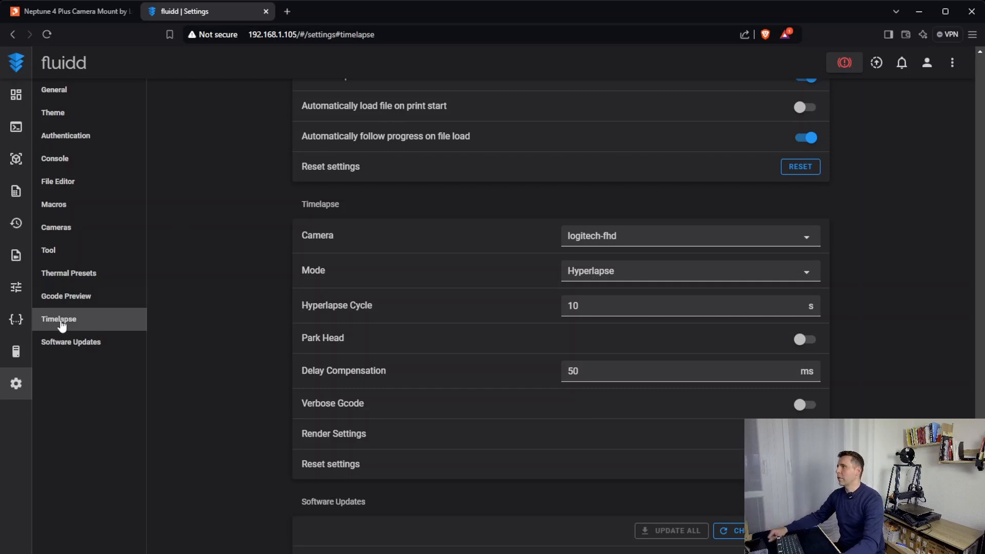
pyautogui.moveTo(15, 94)
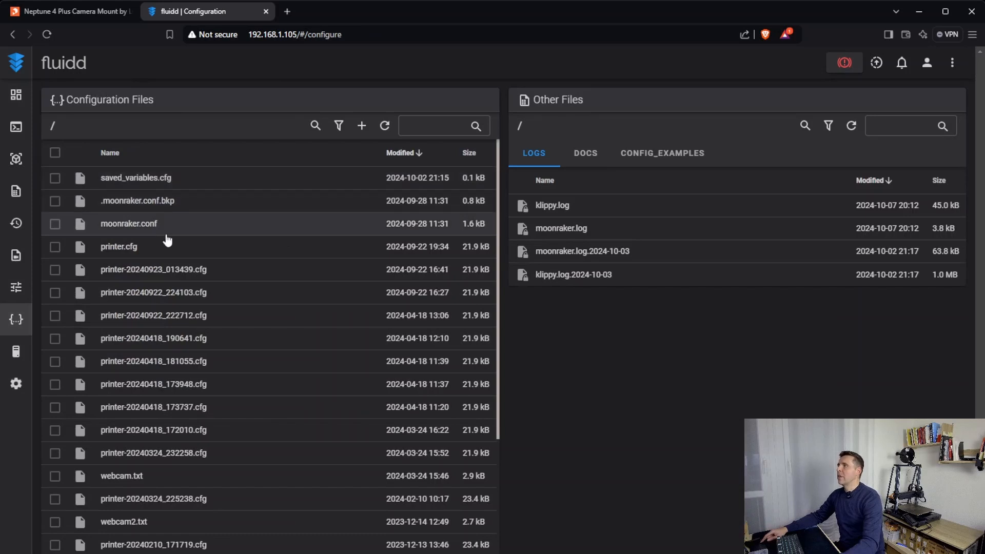
pyautogui.moveTo(119, 246)
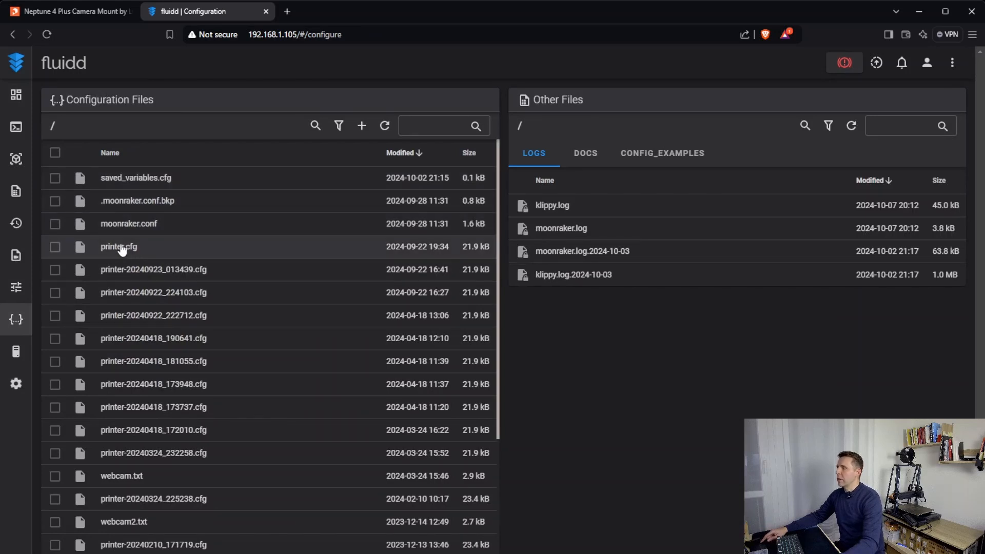
# Step: Open printer.cfg in the editor and scroll through its heater settings
pyautogui.click(118, 246)
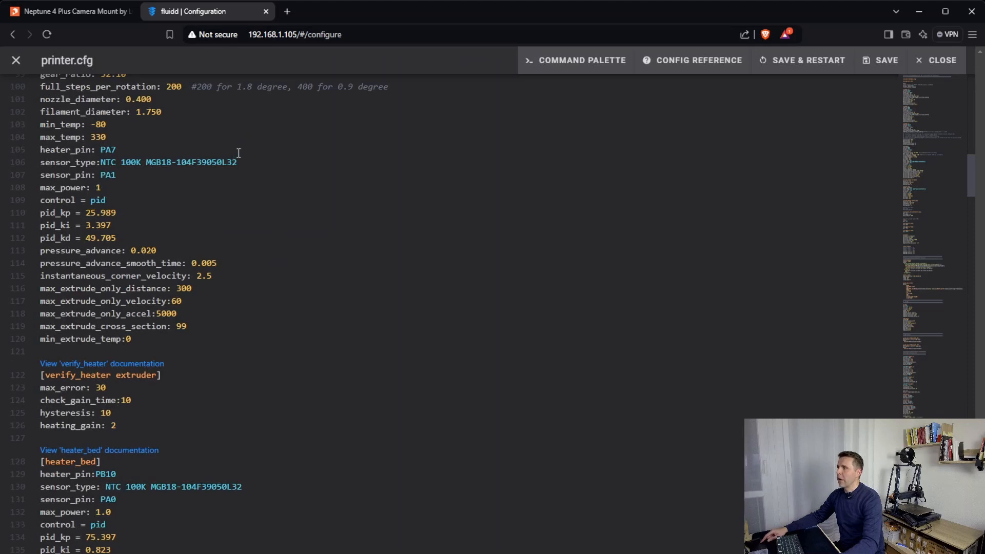
pyautogui.scroll(-3)
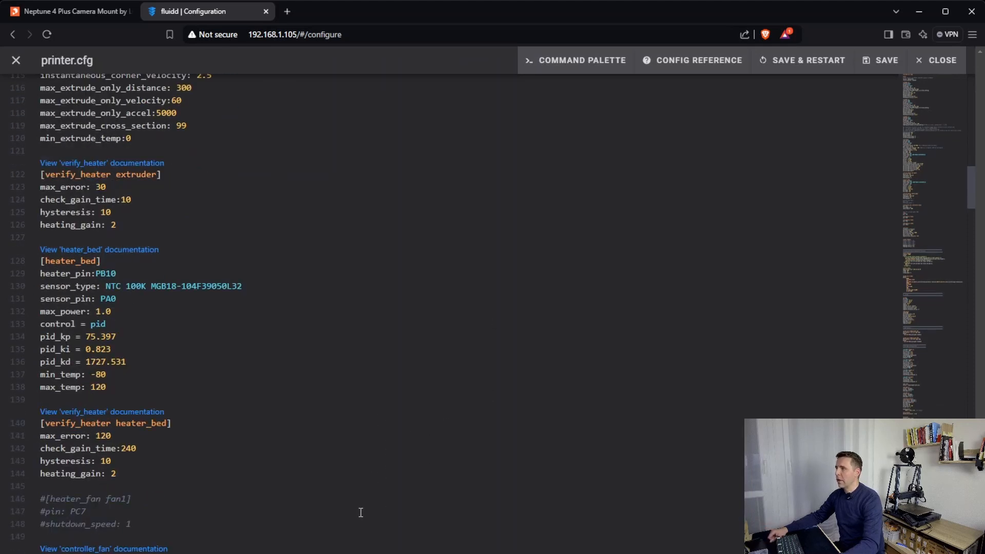
pyautogui.scroll(-3)
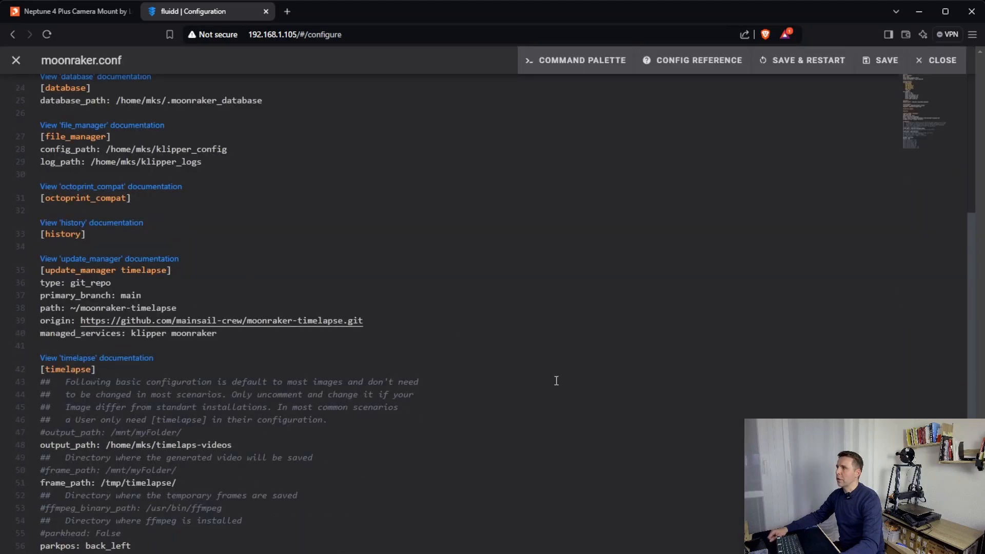
pyautogui.moveTo(548, 357)
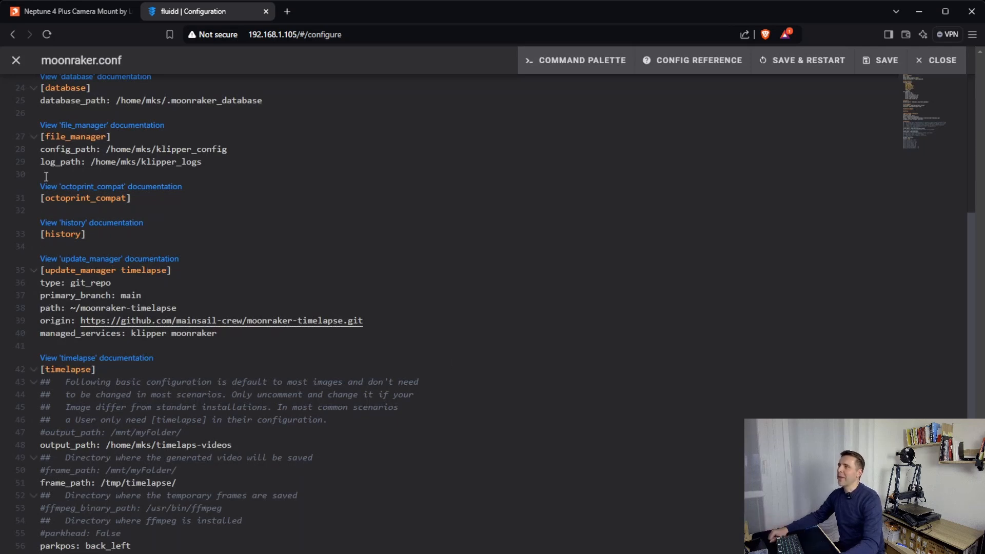
pyautogui.moveTo(302, 66)
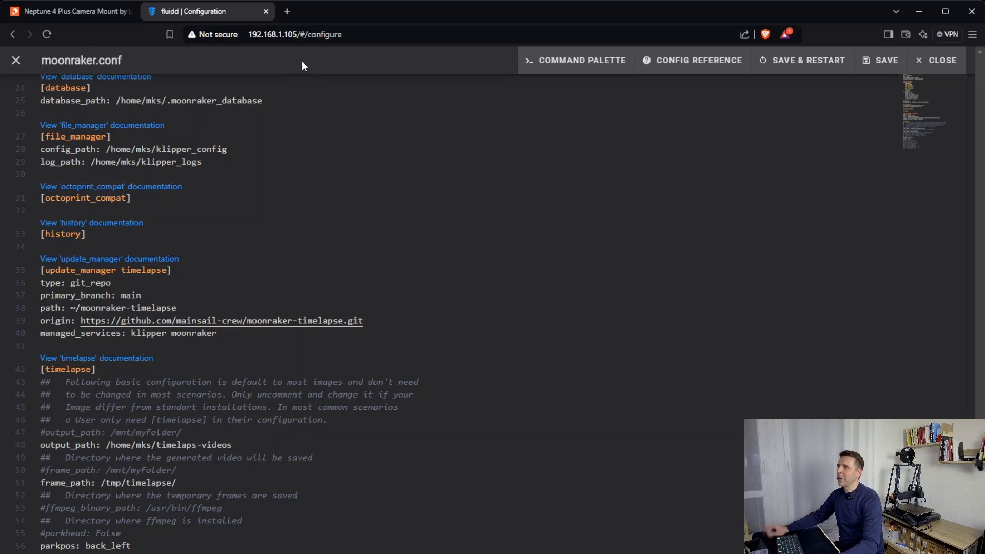
pyautogui.moveTo(341, 70)
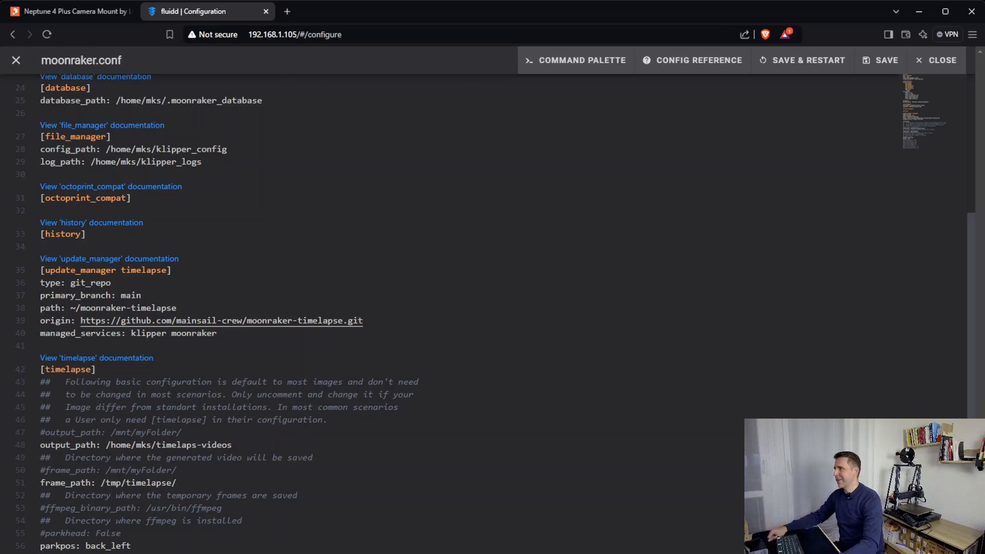
# Step: Review the [timelapse] section of moonraker.conf, then close the file unchanged
pyautogui.doubleClick(68, 370)
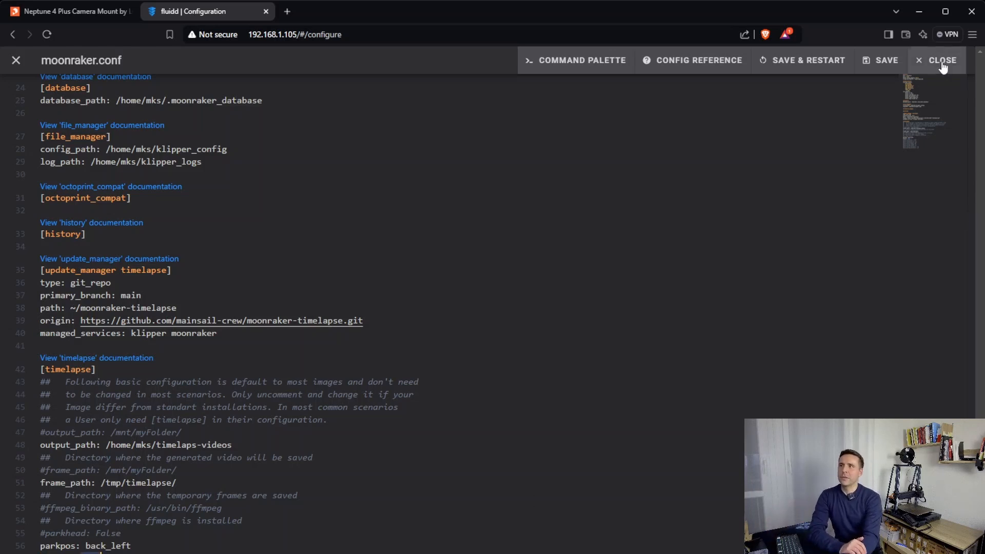
pyautogui.click(941, 59)
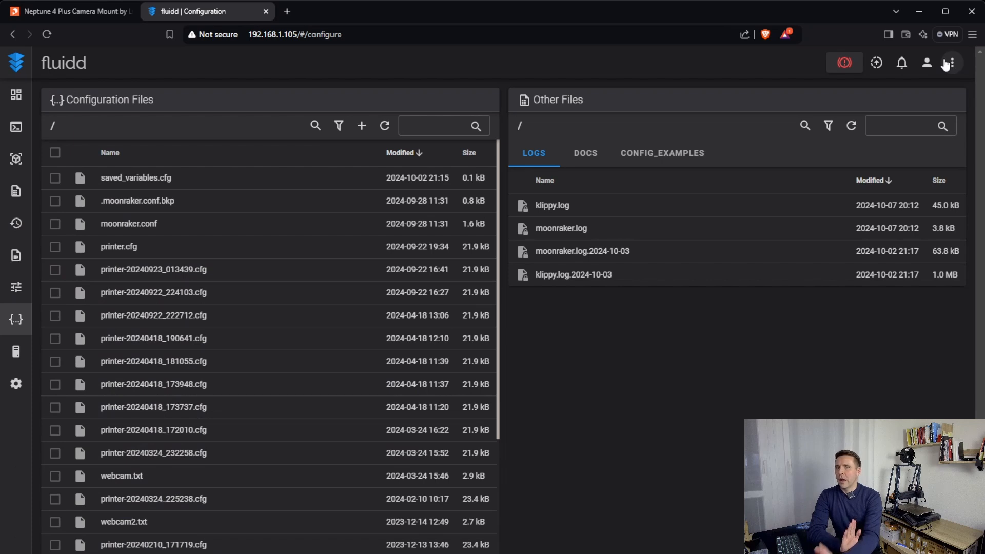